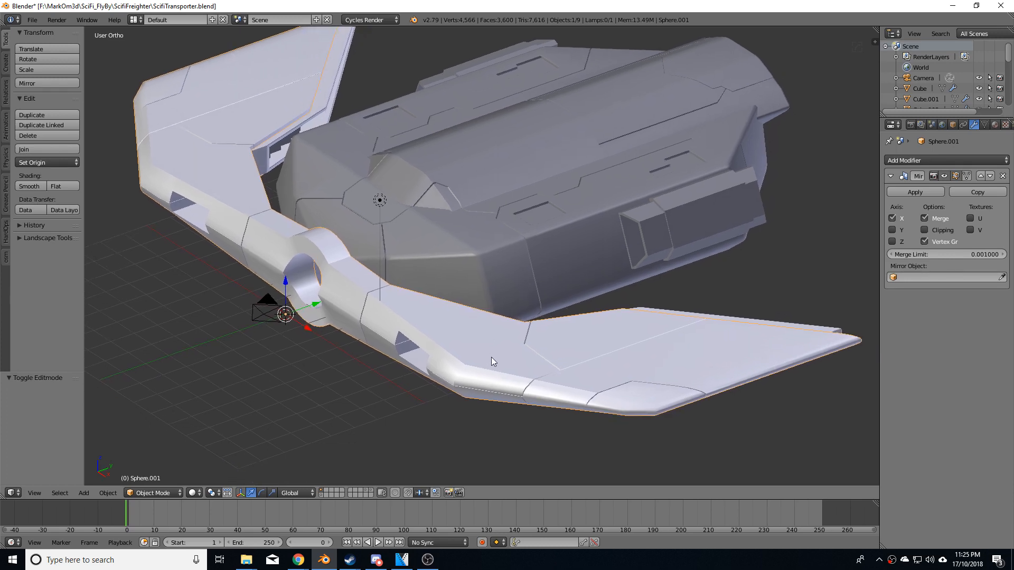
Enter Edit Mode on the wing mesh to begin duplicating its top faces.
key(Tab)
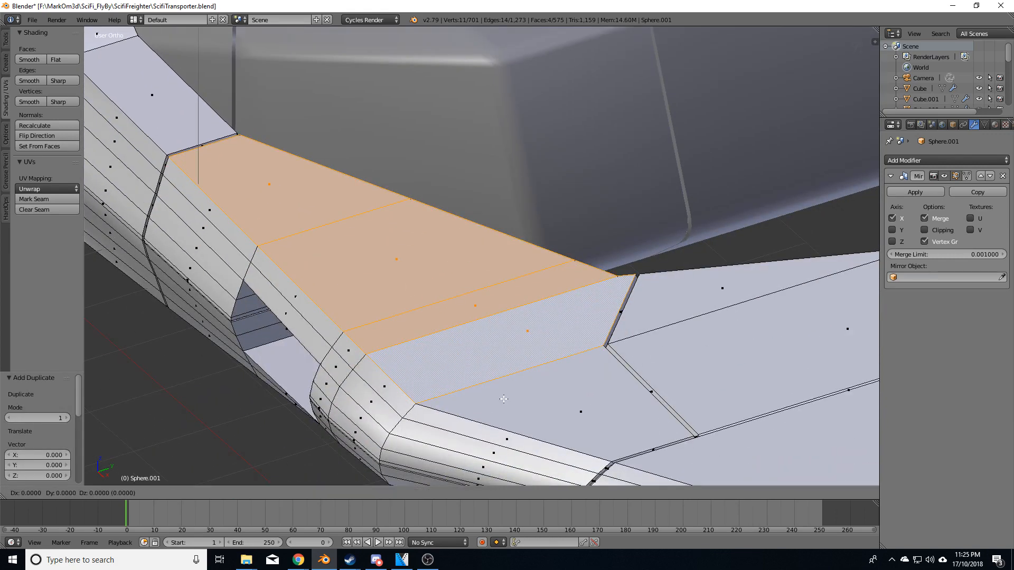
Move the duplicated faces up 0.04 along Z before insetting them about 0.08.
key(z)
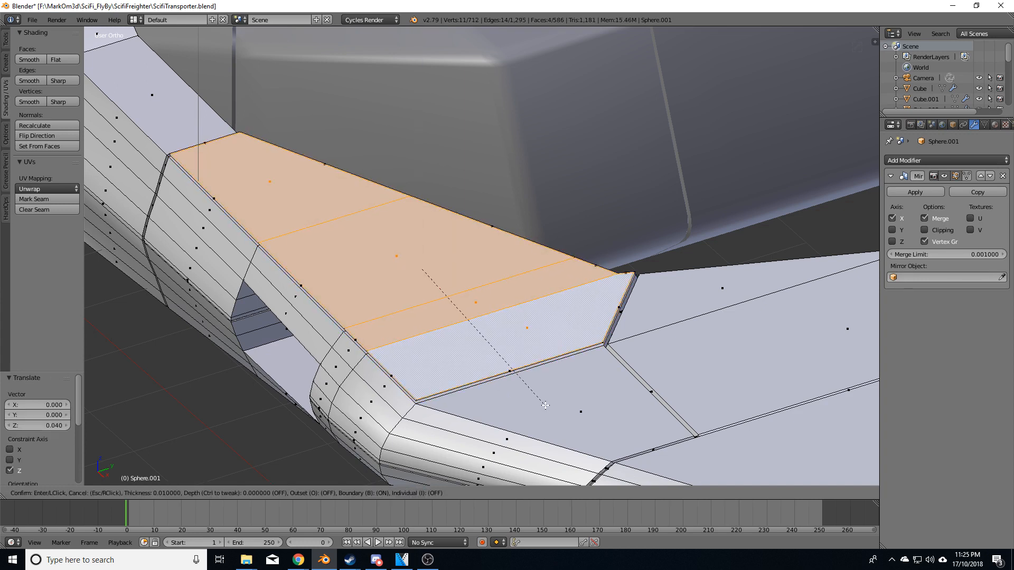
mouse_move(520, 391)
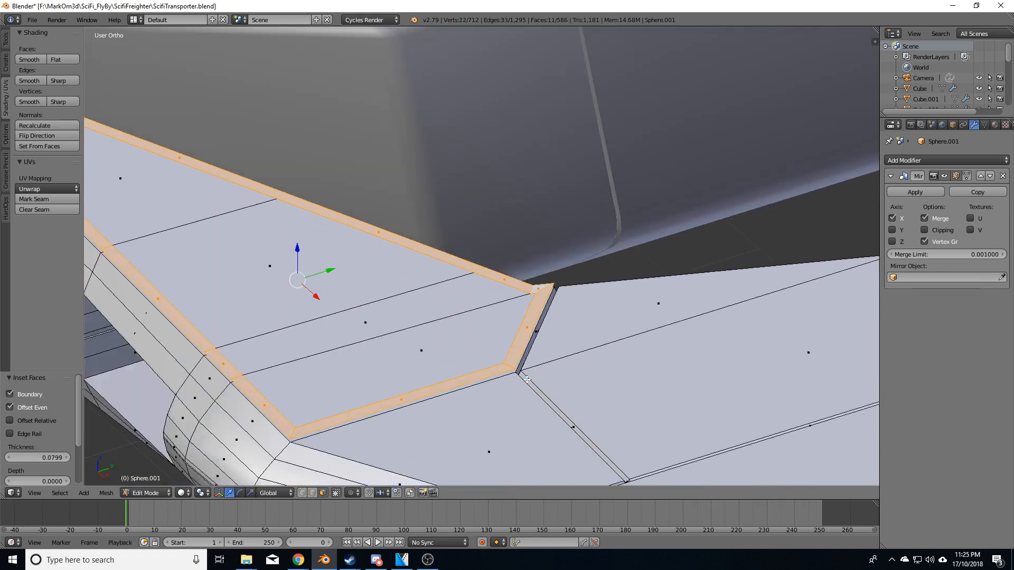
Delete the inset border faces, leaving the smaller raised panel face.
key(X)
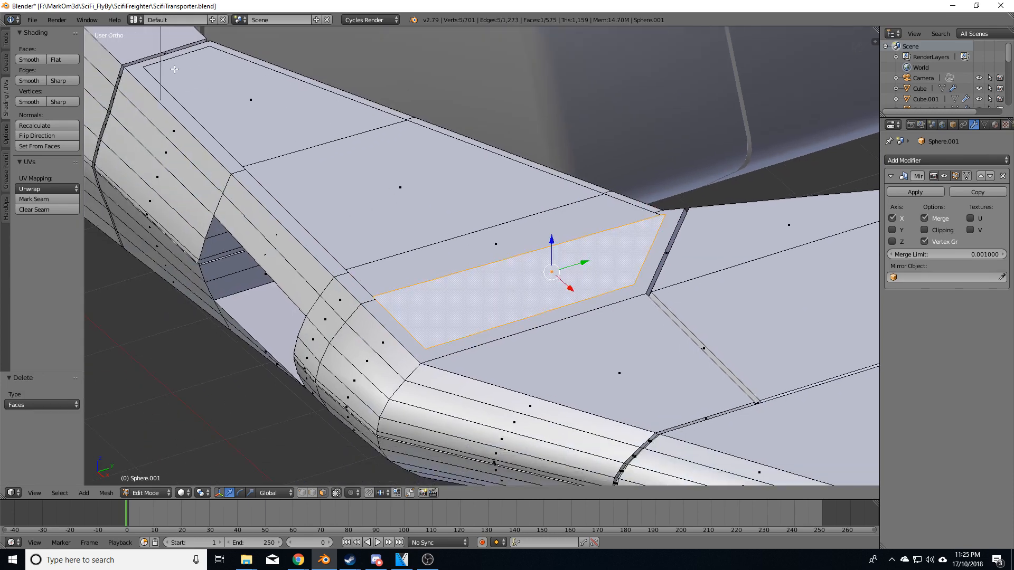
mouse_move(414, 230)
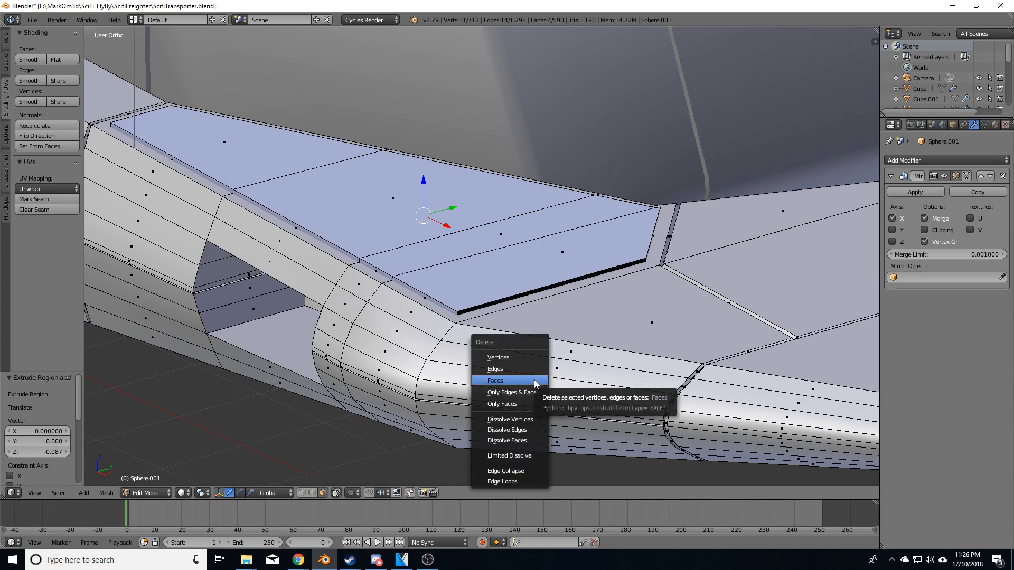
Delete the leftover faces, select the whole plate with linked selection, and return to Object Mode.
click(495, 380)
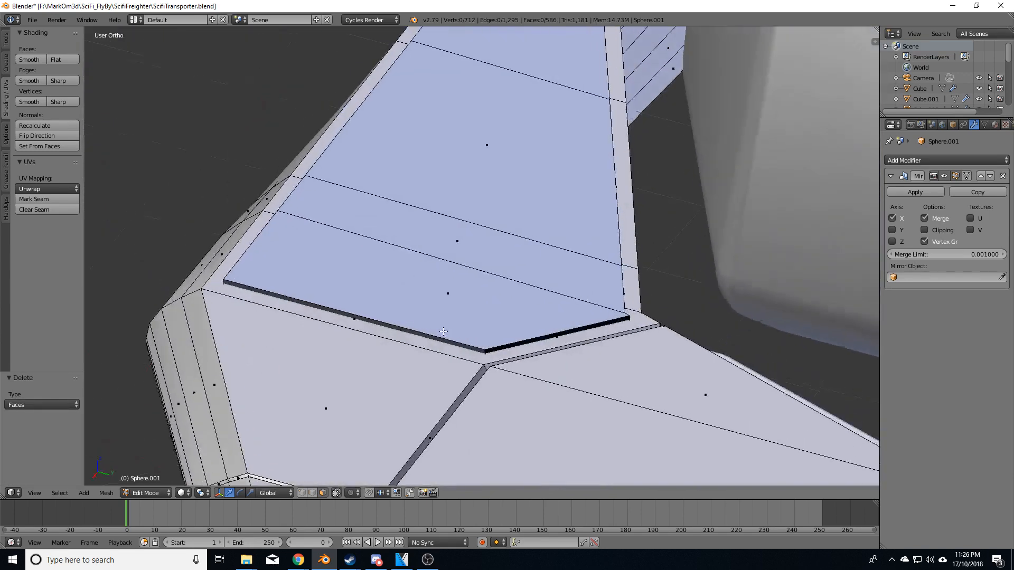
click(451, 294)
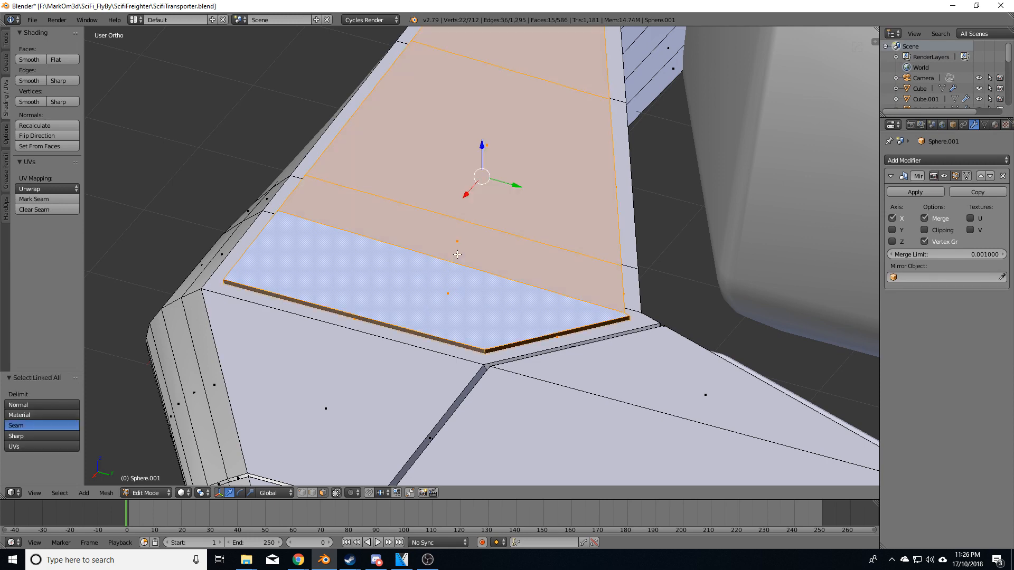
key(Tab)
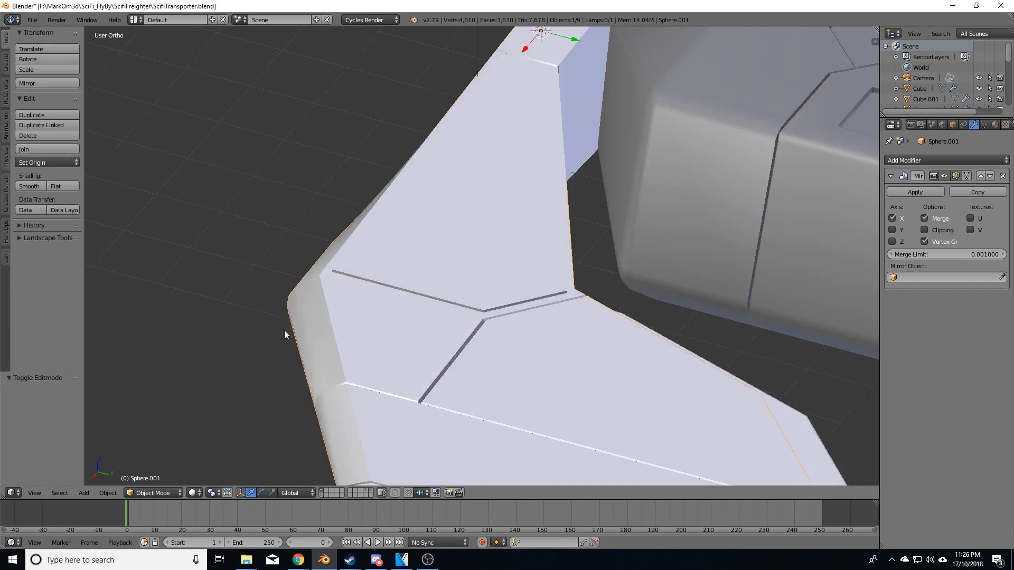
Orbit around the wing to inspect the new raised plate and its panel seams.
drag(285, 335, 433, 237)
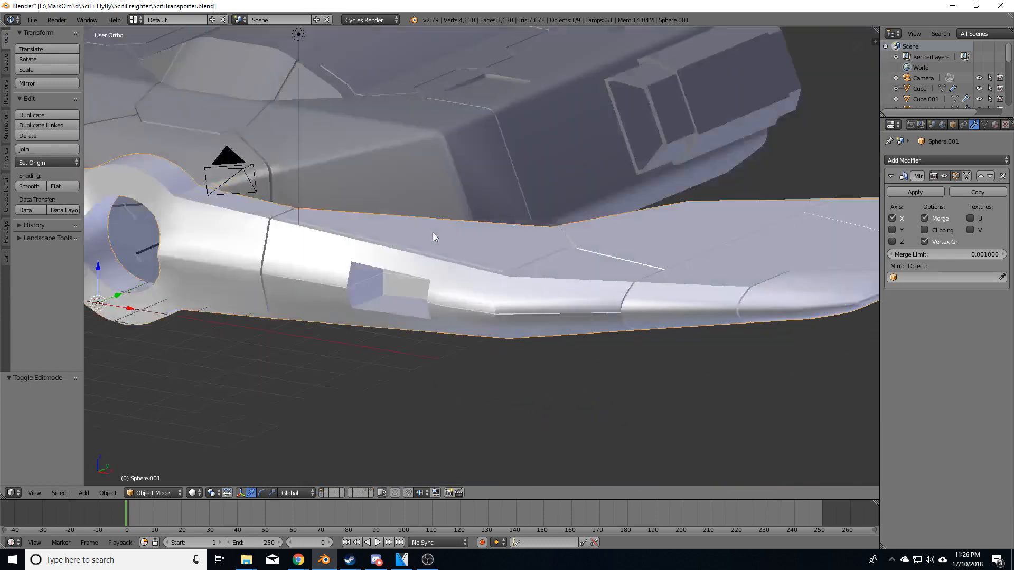
drag(433, 237, 390, 239)
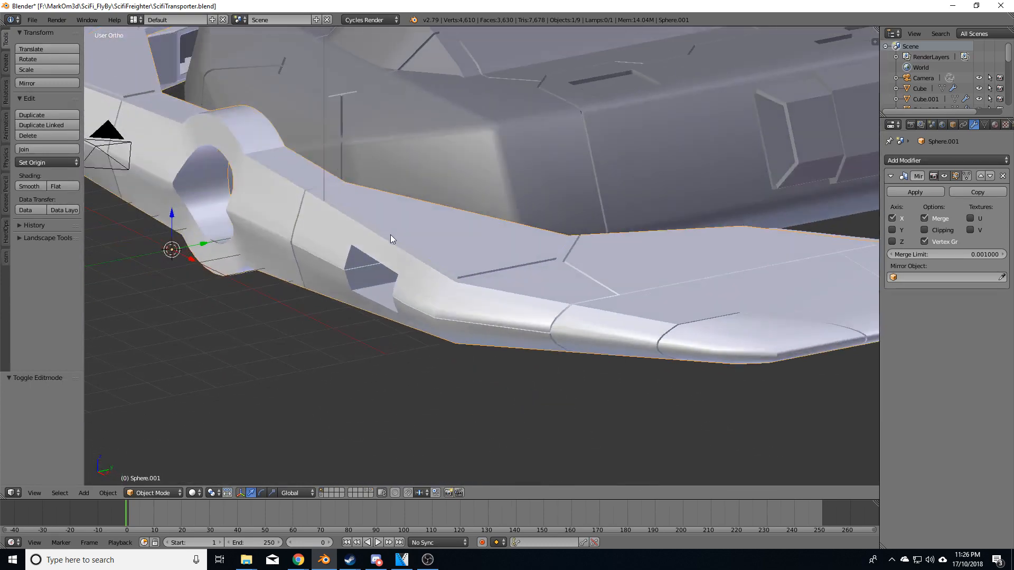